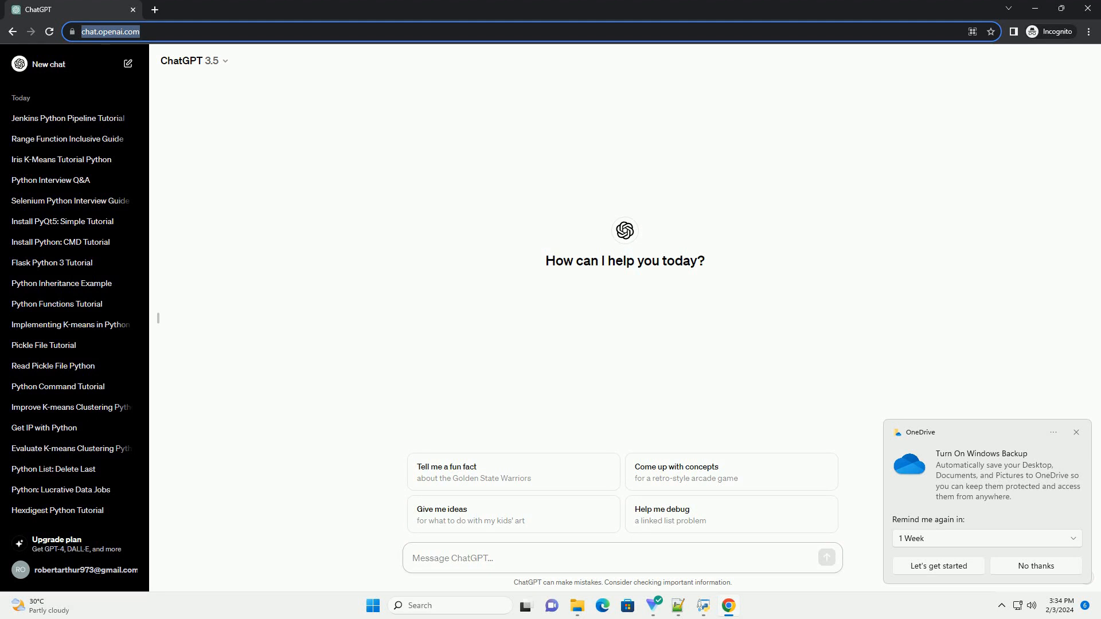
Ask ChatGPT for an informative Jenkins Python plugin tutorial with a code example
{"action": "left_click", "coordinate": [618, 557]}
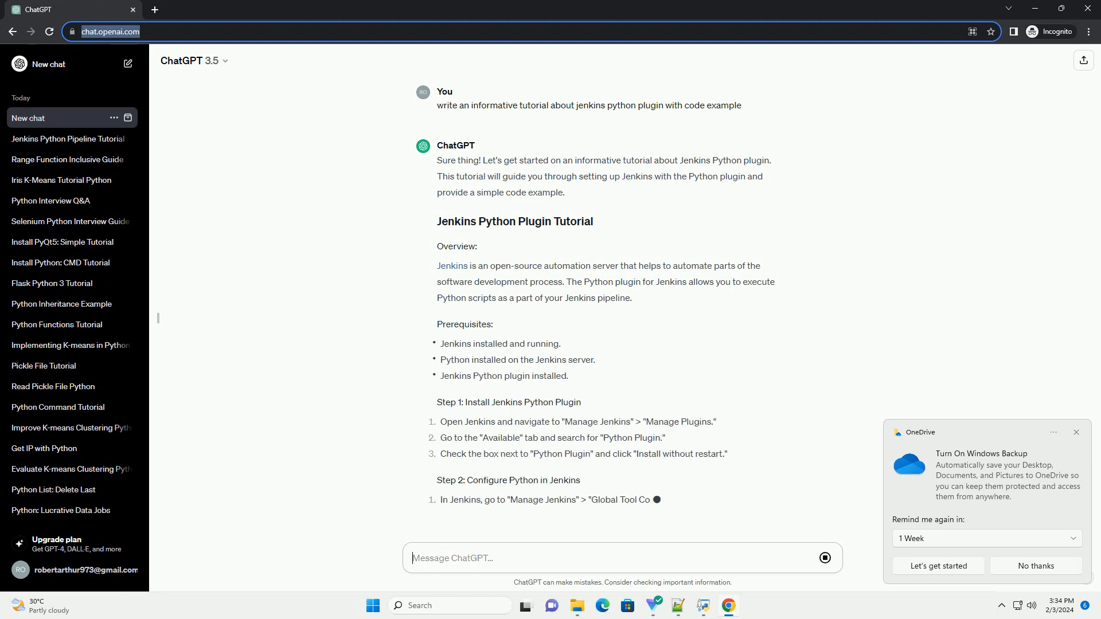
Scroll through the reply to follow the Groovy pipeline script, run steps and conclusion
{"action": "scroll", "scroll_direction": "down", "scroll_amount": 3}
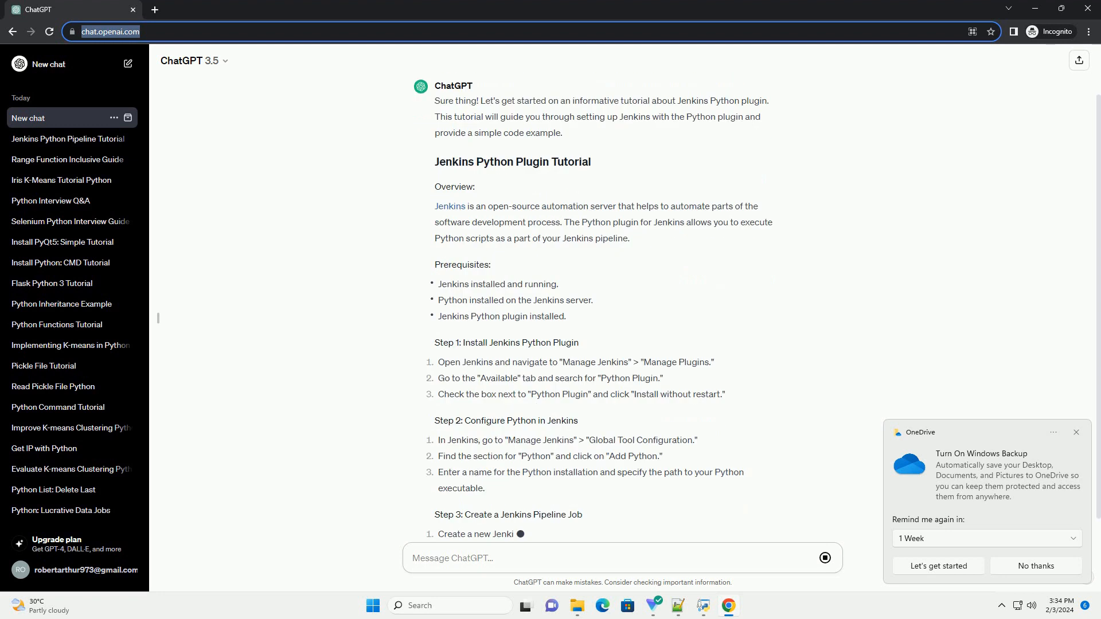
{"action": "scroll", "scroll_direction": "down", "scroll_amount": 3}
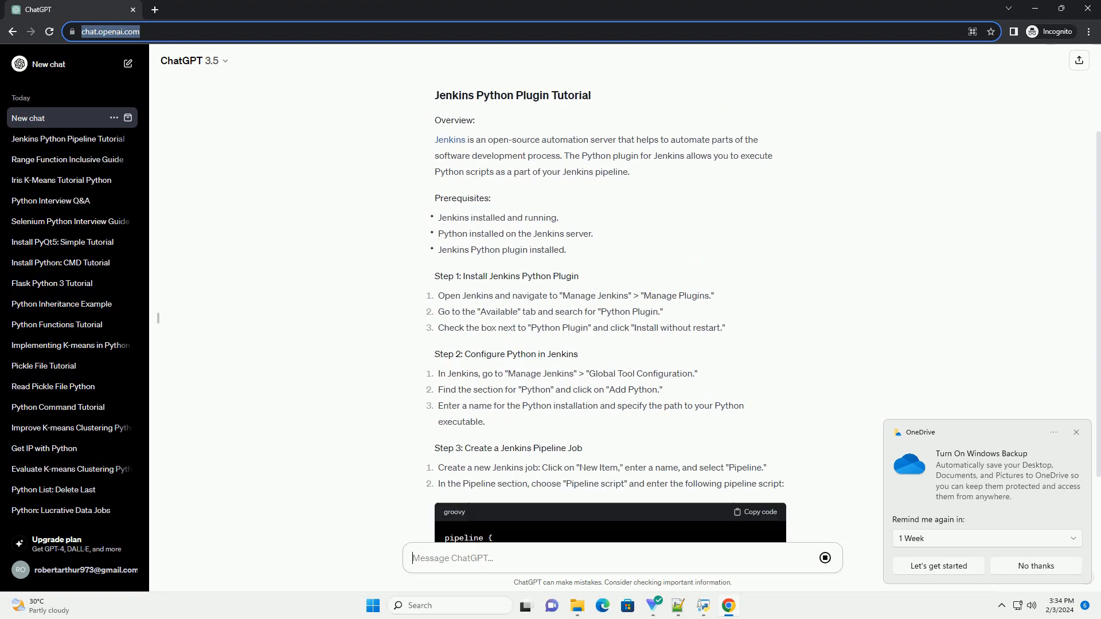
{"action": "scroll", "scroll_direction": "down", "scroll_amount": 3}
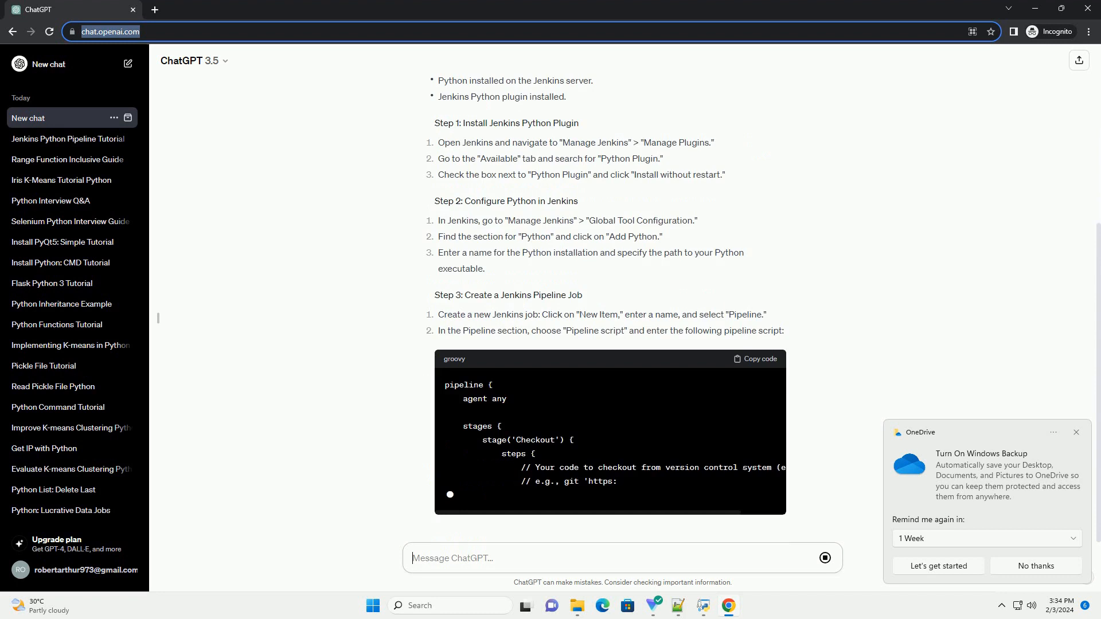
{"action": "scroll", "scroll_direction": "down", "scroll_amount": 3}
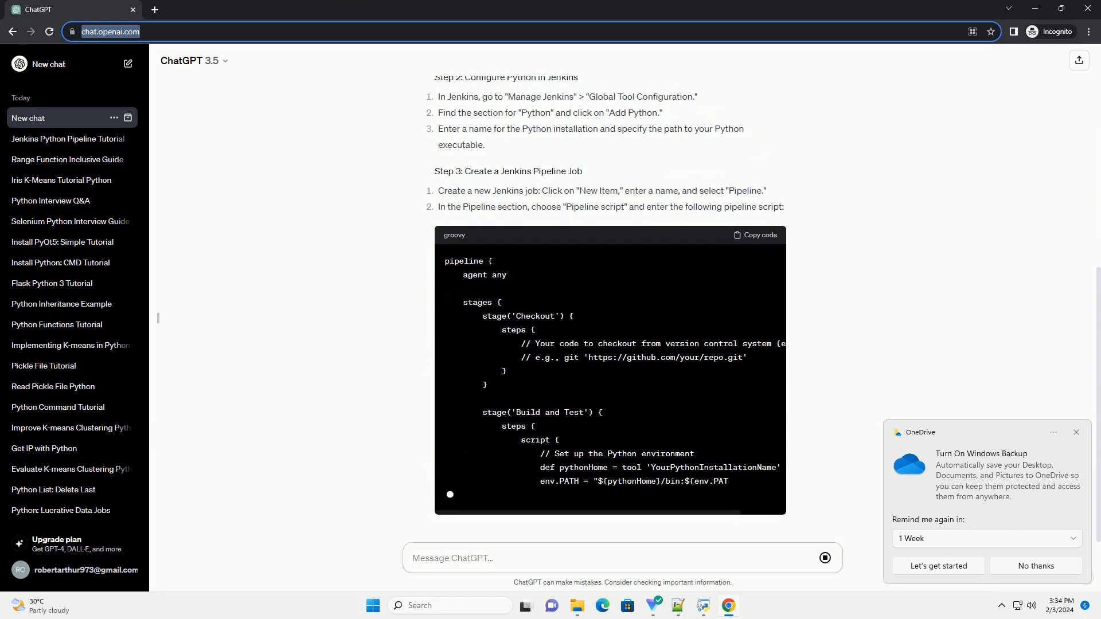
{"action": "scroll", "scroll_direction": "down", "scroll_amount": 3}
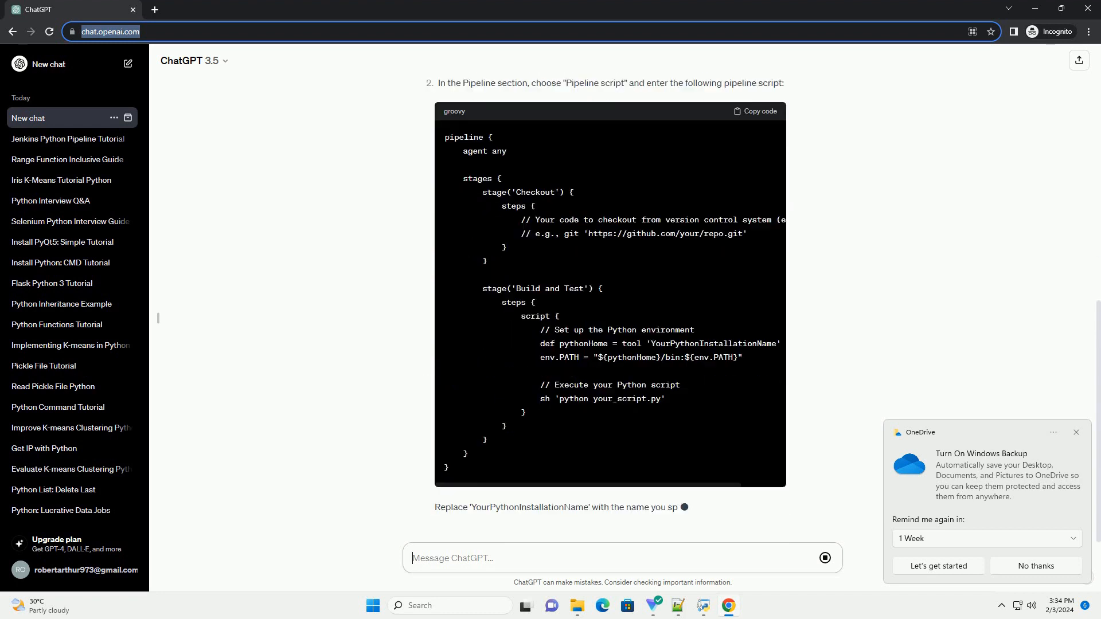
{"action": "scroll", "scroll_direction": "down", "scroll_amount": 3}
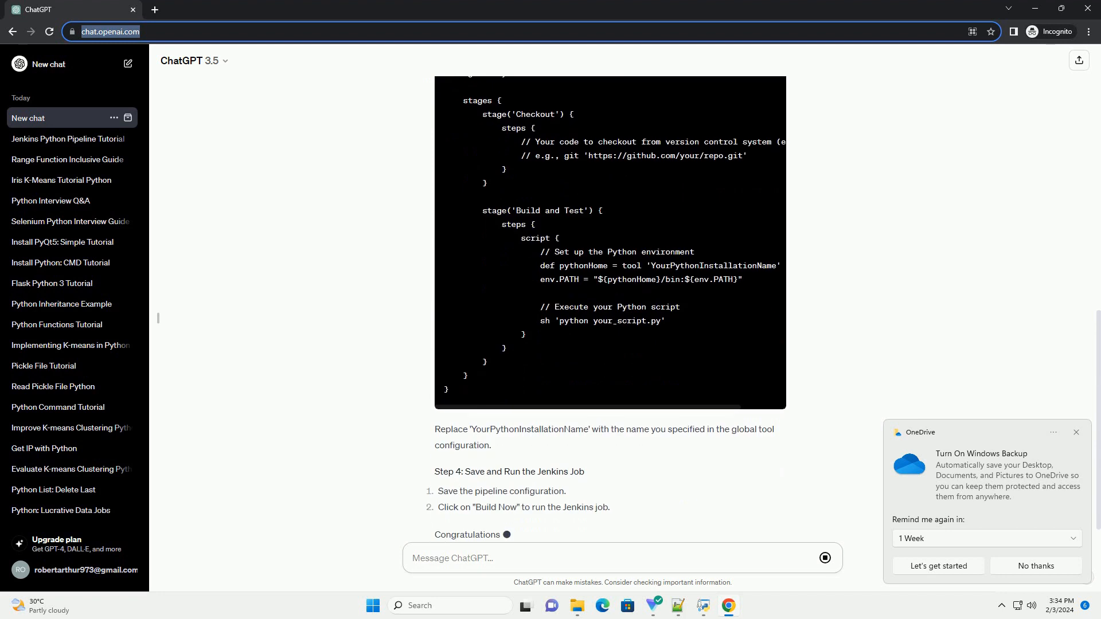
{"action": "scroll", "scroll_direction": "down", "scroll_amount": 3}
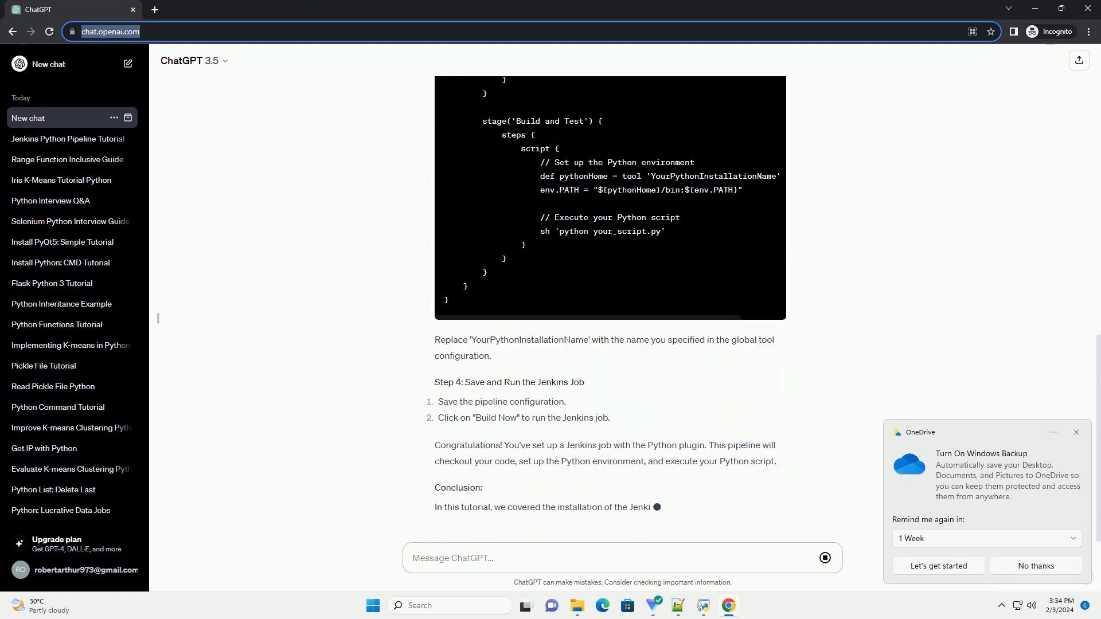
{"action": "scroll", "scroll_direction": "down", "scroll_amount": 3}
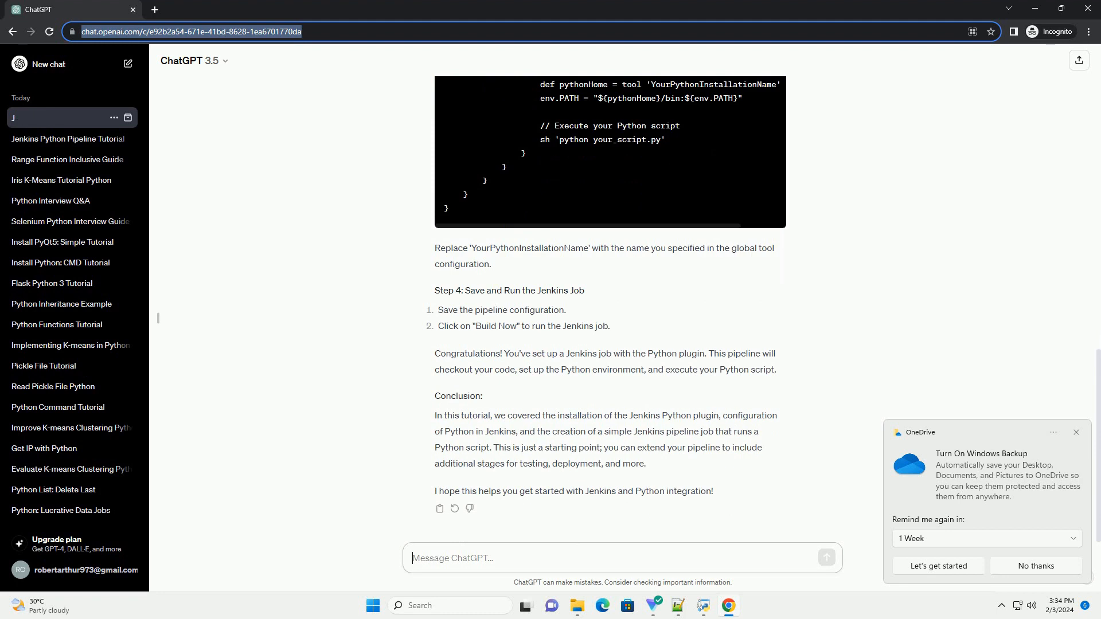
Retitle the conversation with a name beginning 'Jenkins P'
{"action": "type", "text": "Jenkins P"}
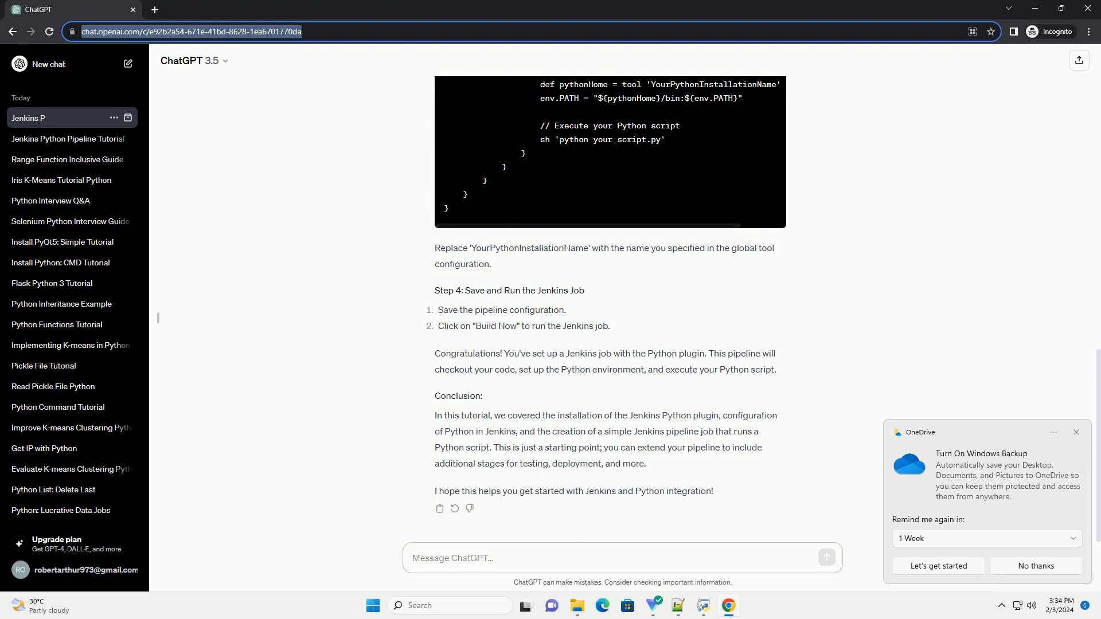